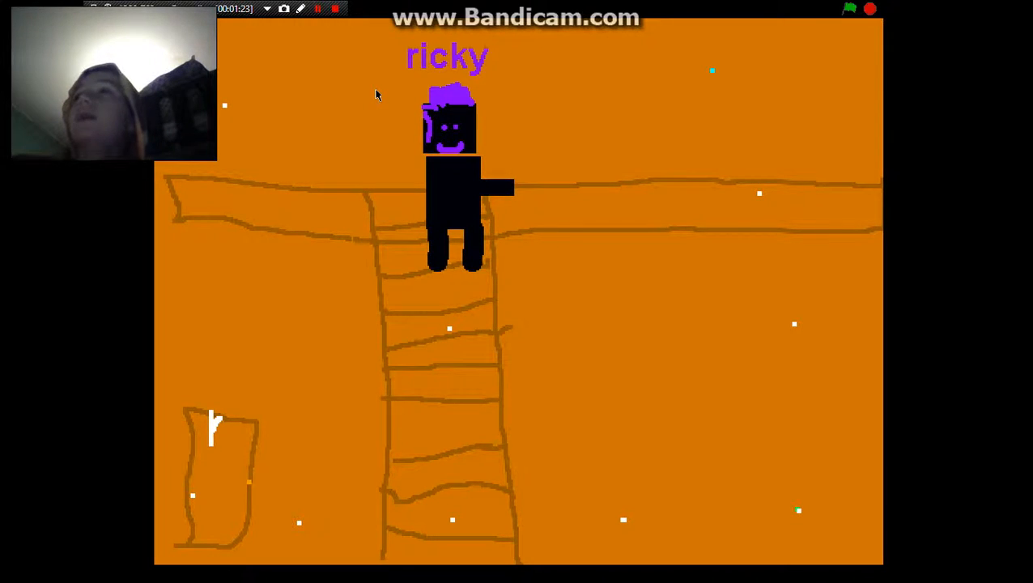
pyautogui.moveTo(698, 37)
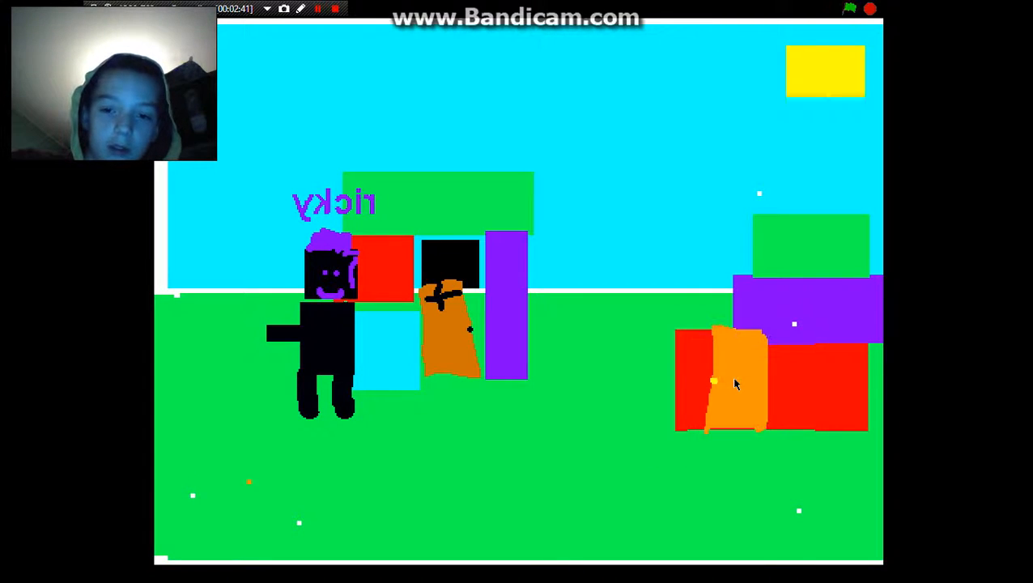
pyautogui.moveTo(311, 515)
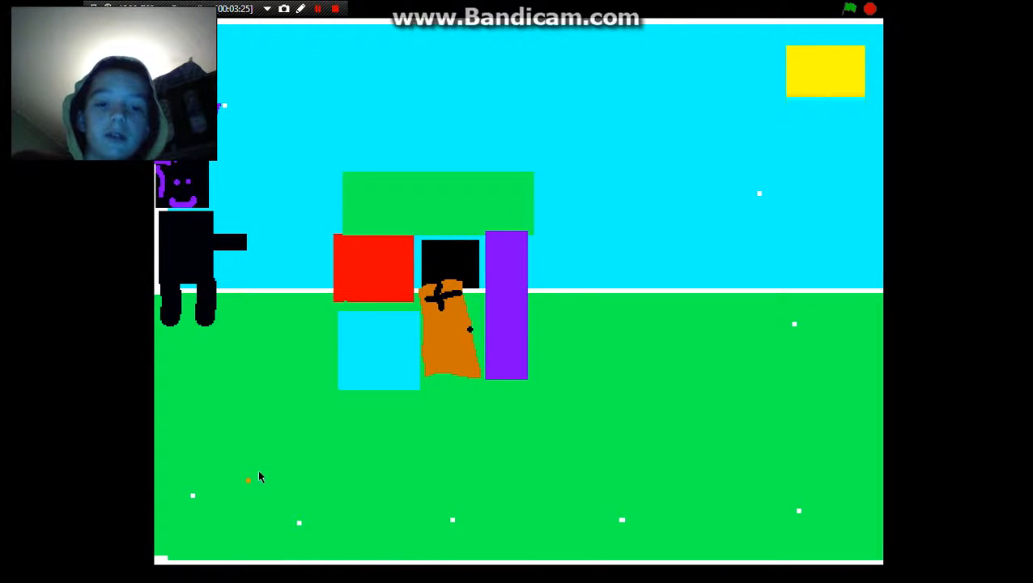
pyautogui.moveTo(363, 418)
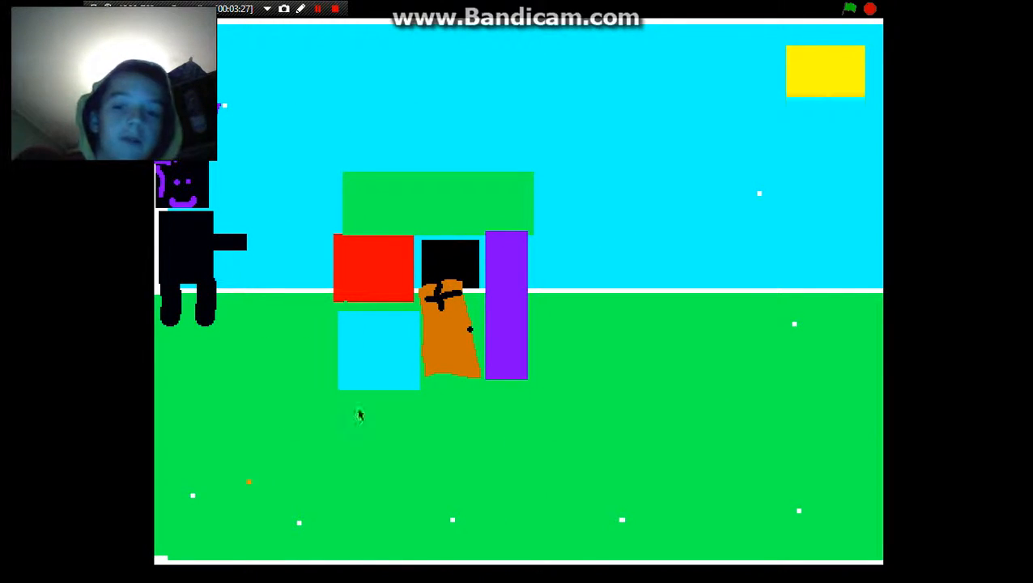
pyautogui.moveTo(731, 334)
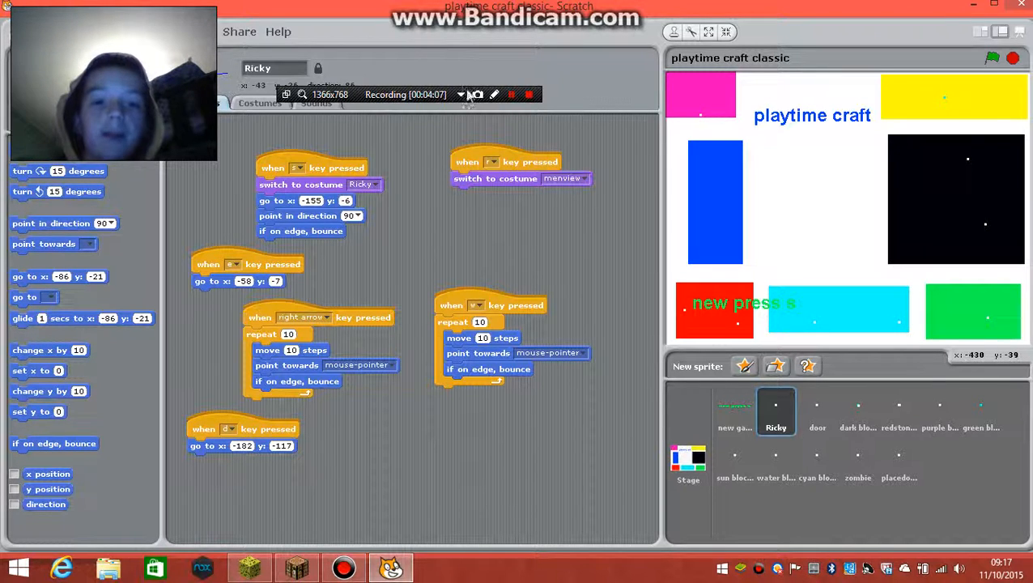
# View the zombie approaching the house in full-screen mode, then return to the editor.
pyautogui.click(510, 94)
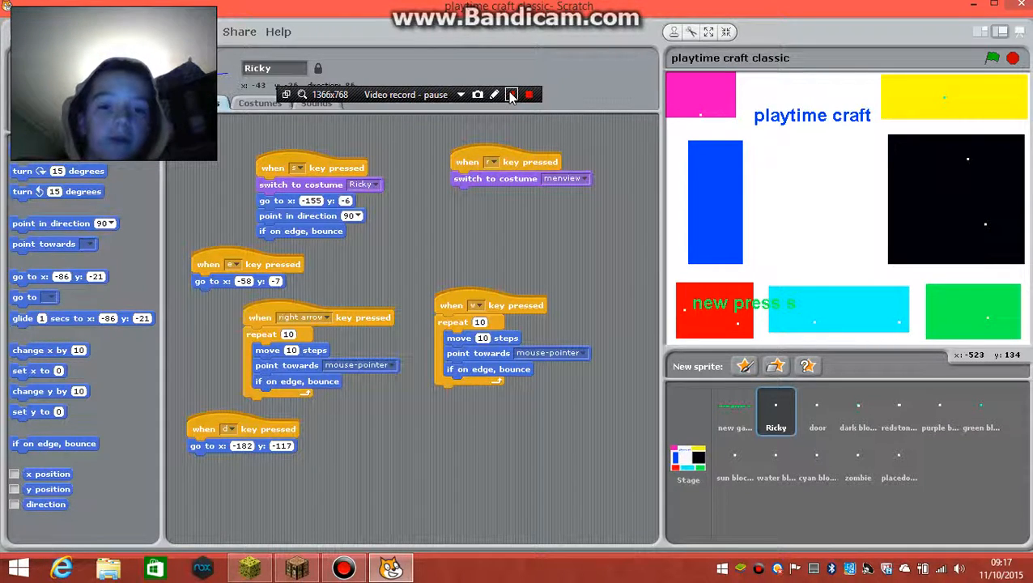
pyautogui.click(509, 94)
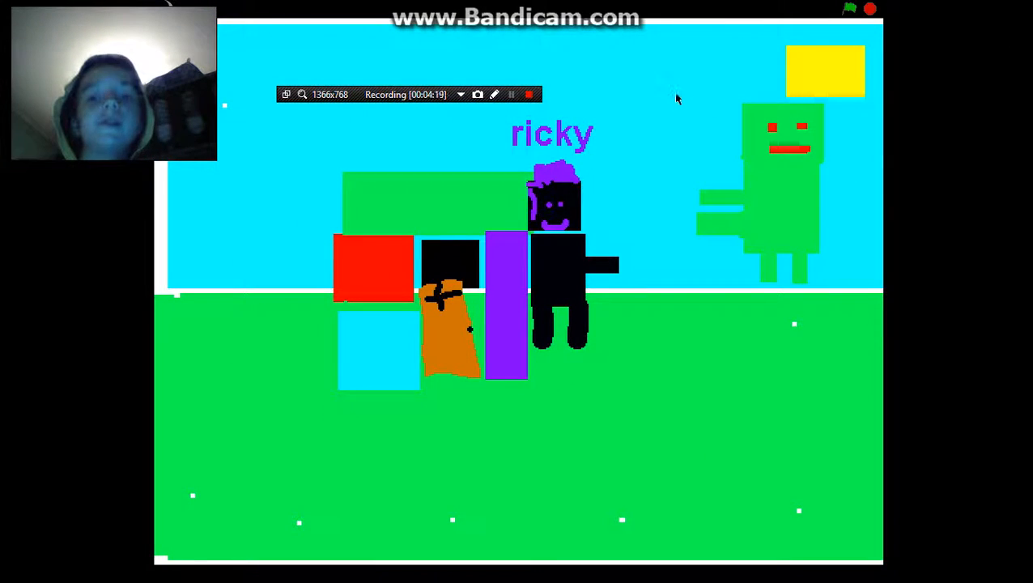
pyautogui.moveTo(753, 230)
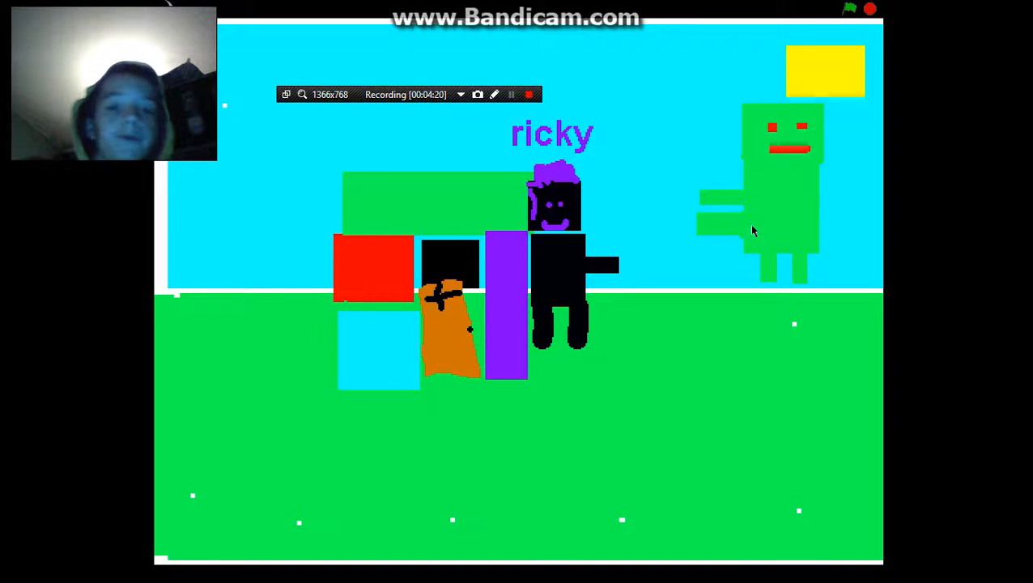
pyautogui.moveTo(787, 199)
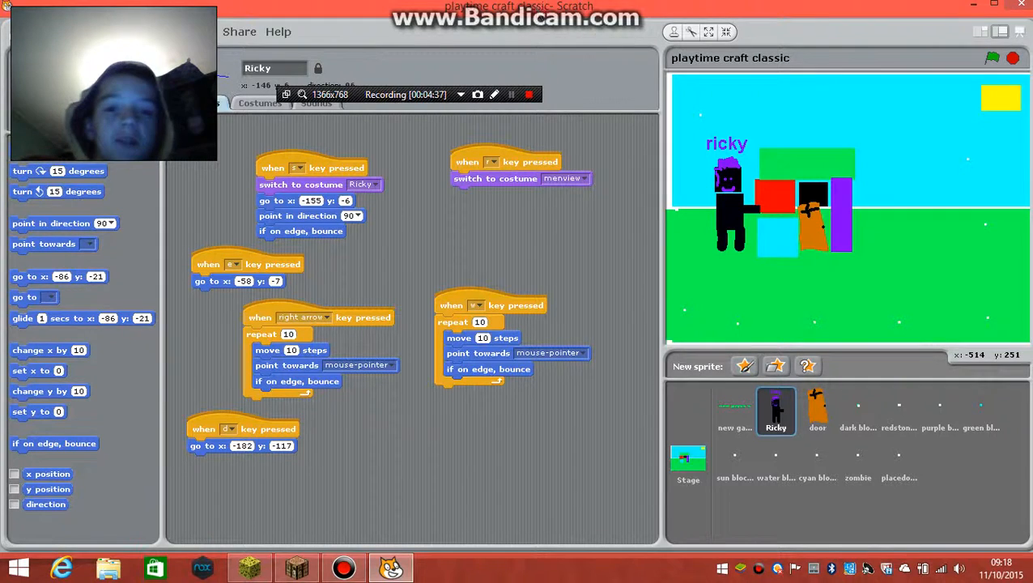
pyautogui.click(510, 93)
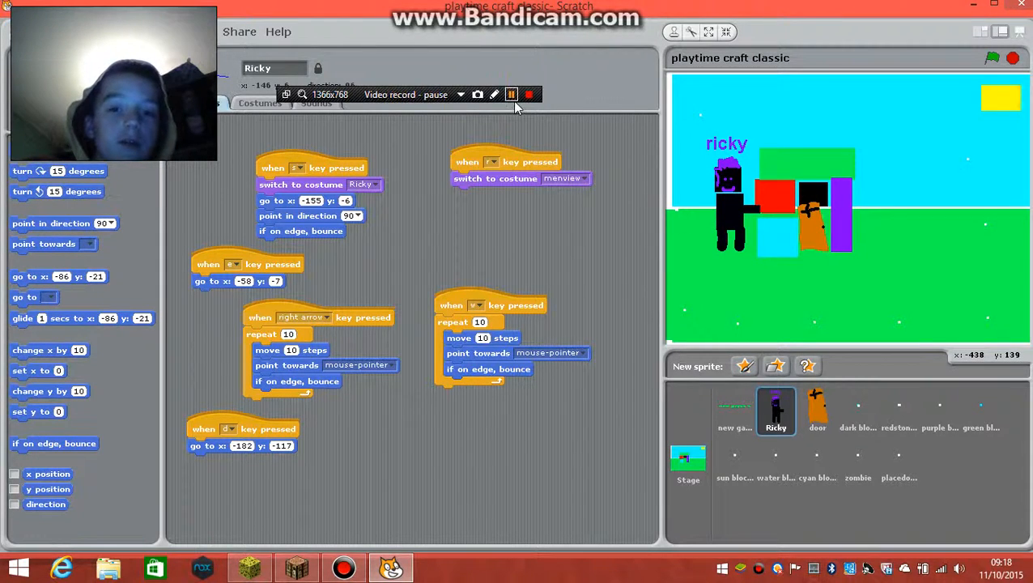
pyautogui.click(511, 94)
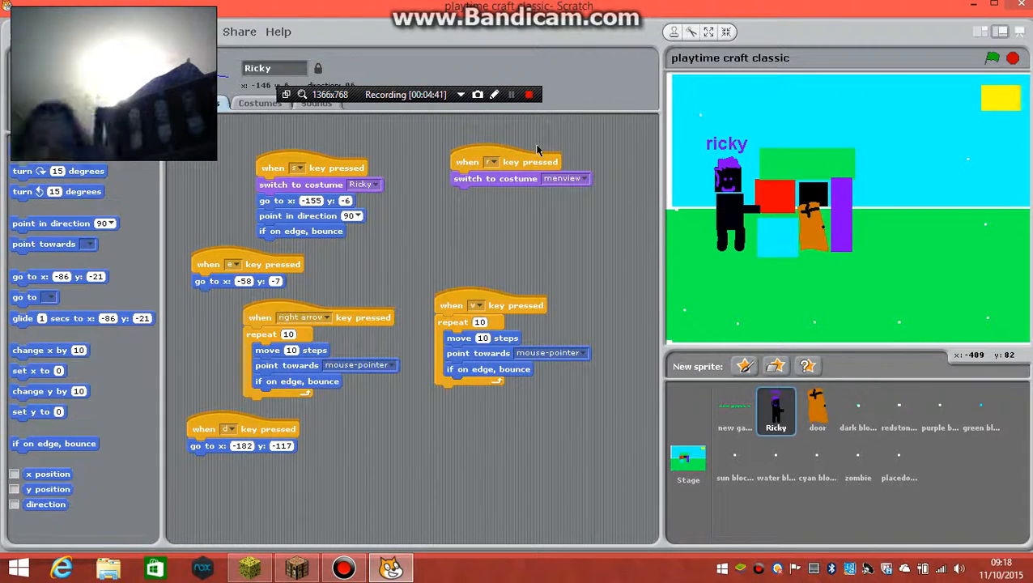